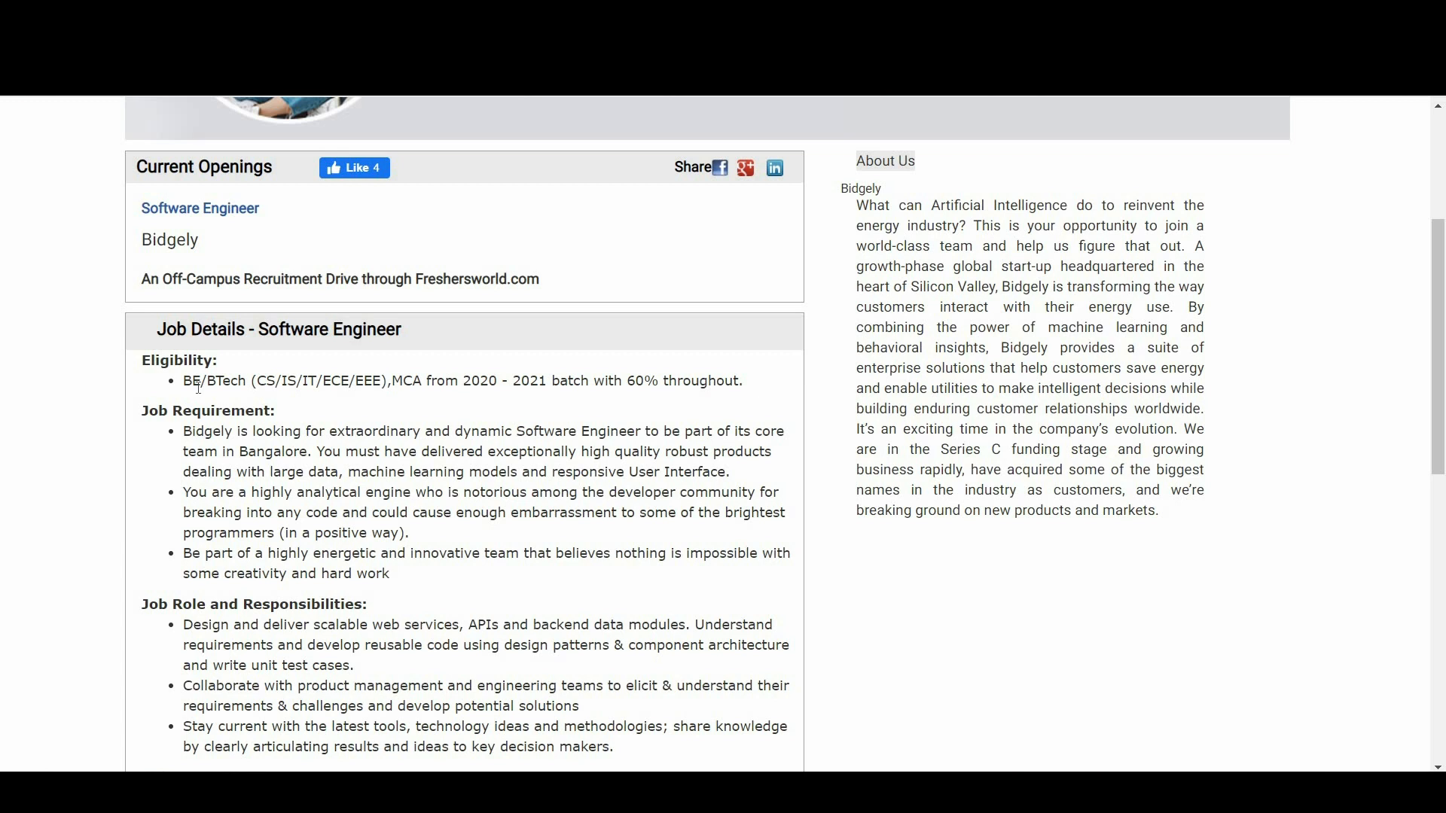
{"action": "scroll", "scroll_direction": "down", "scroll_amount": 3}
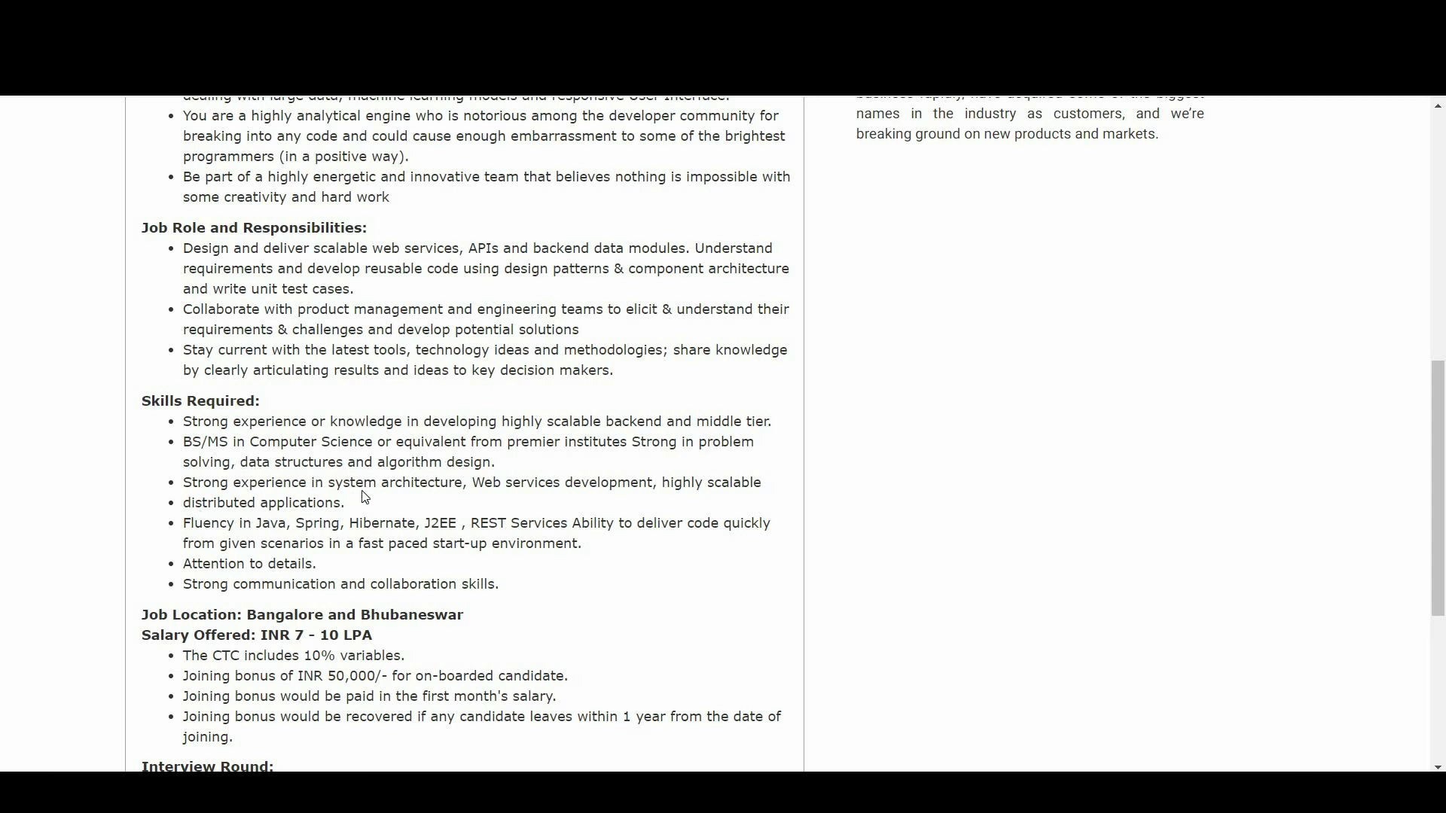
{"action": "mouse_move", "coordinate": [650, 498]}
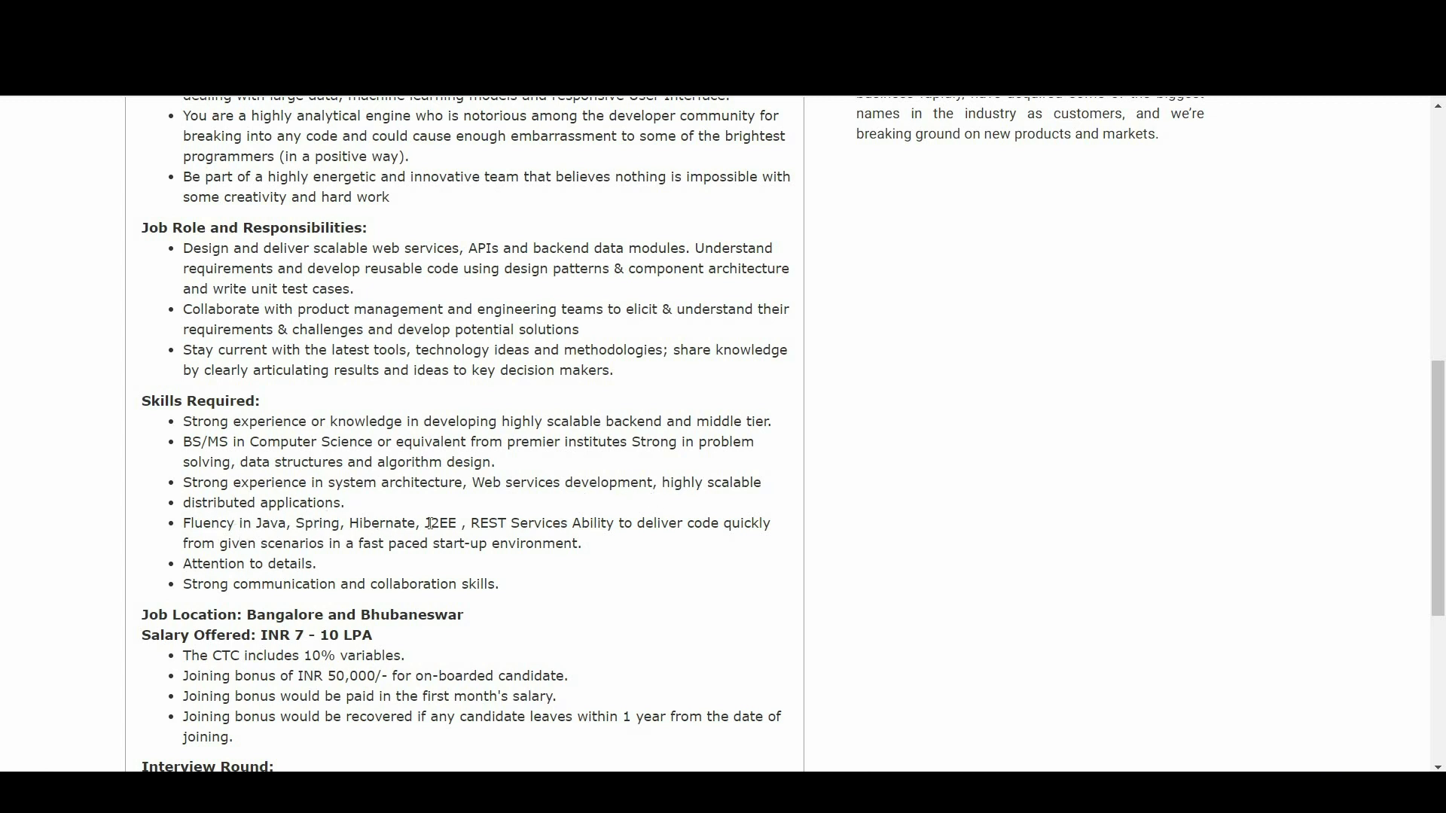
{"action": "scroll", "scroll_direction": "down", "scroll_amount": 3}
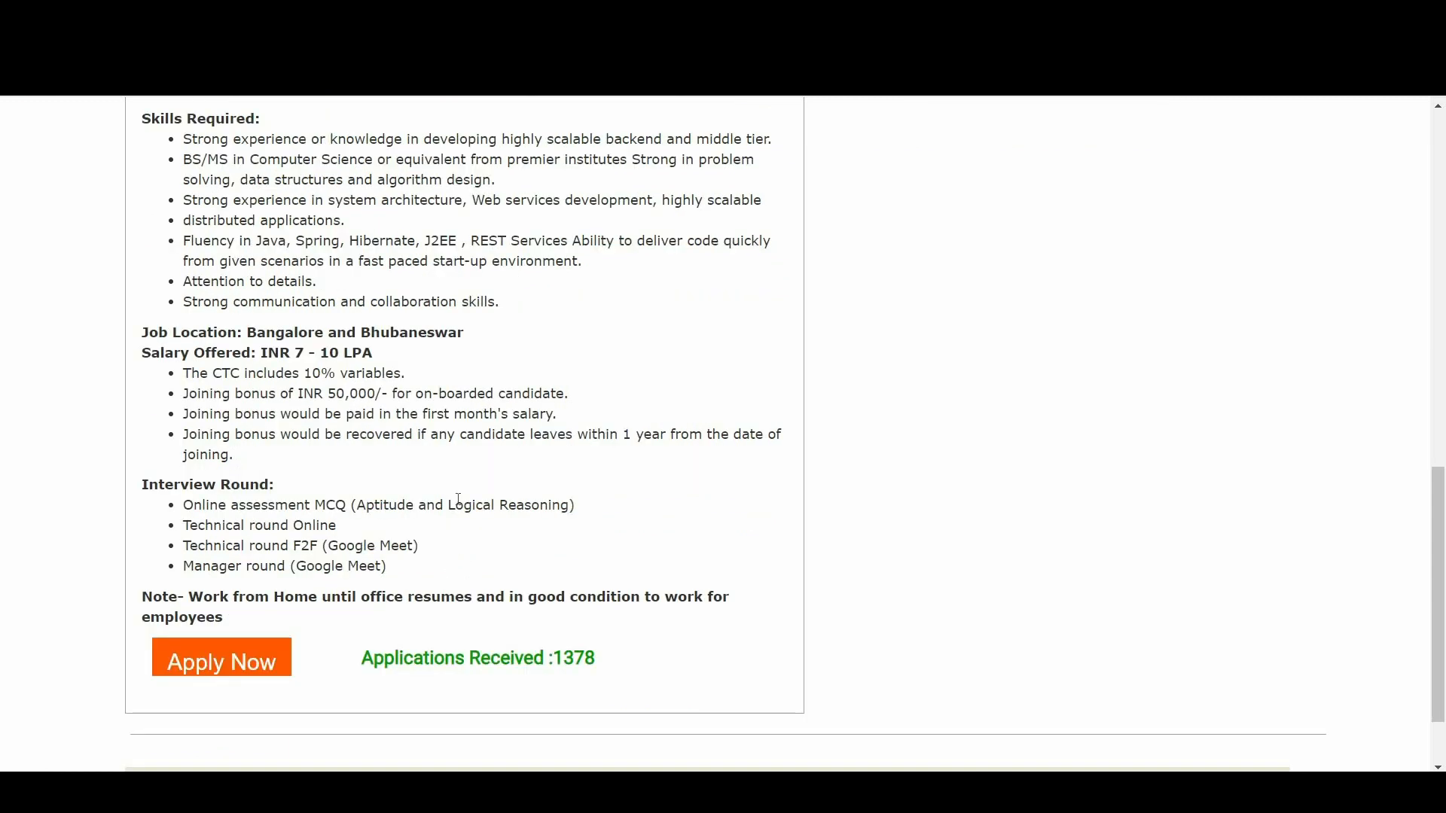